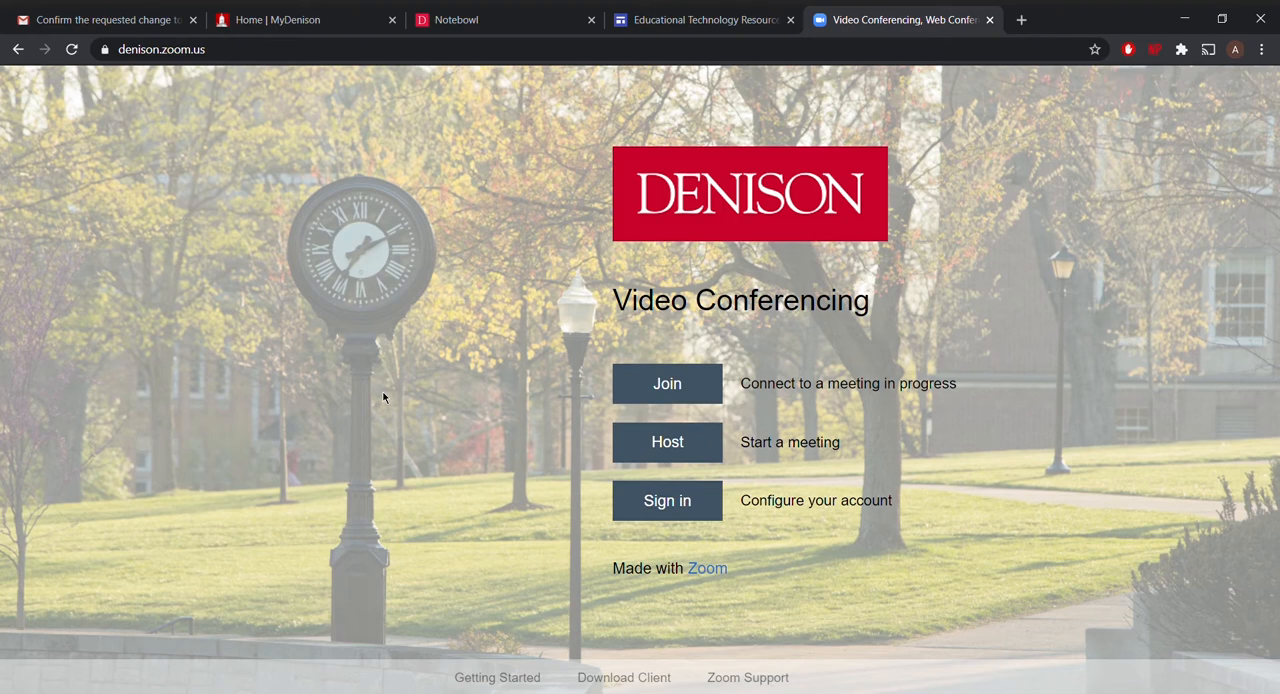
pyautogui.moveTo(418, 396)
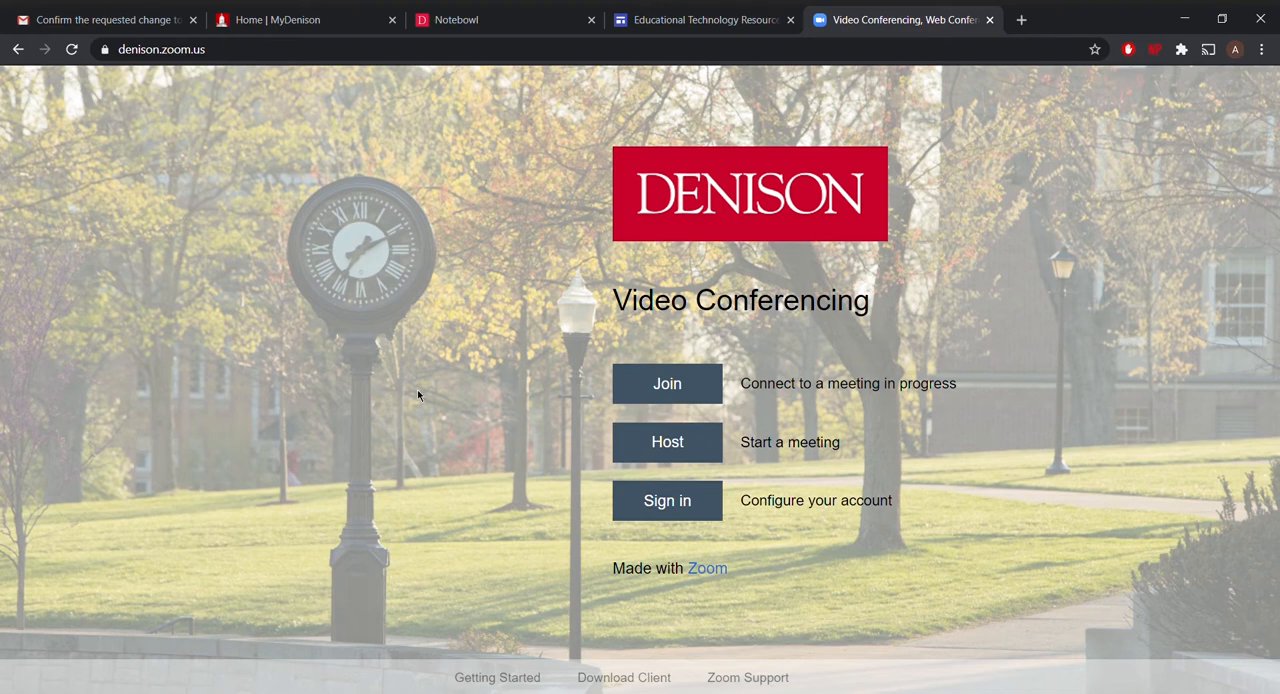
pyautogui.moveTo(468, 306)
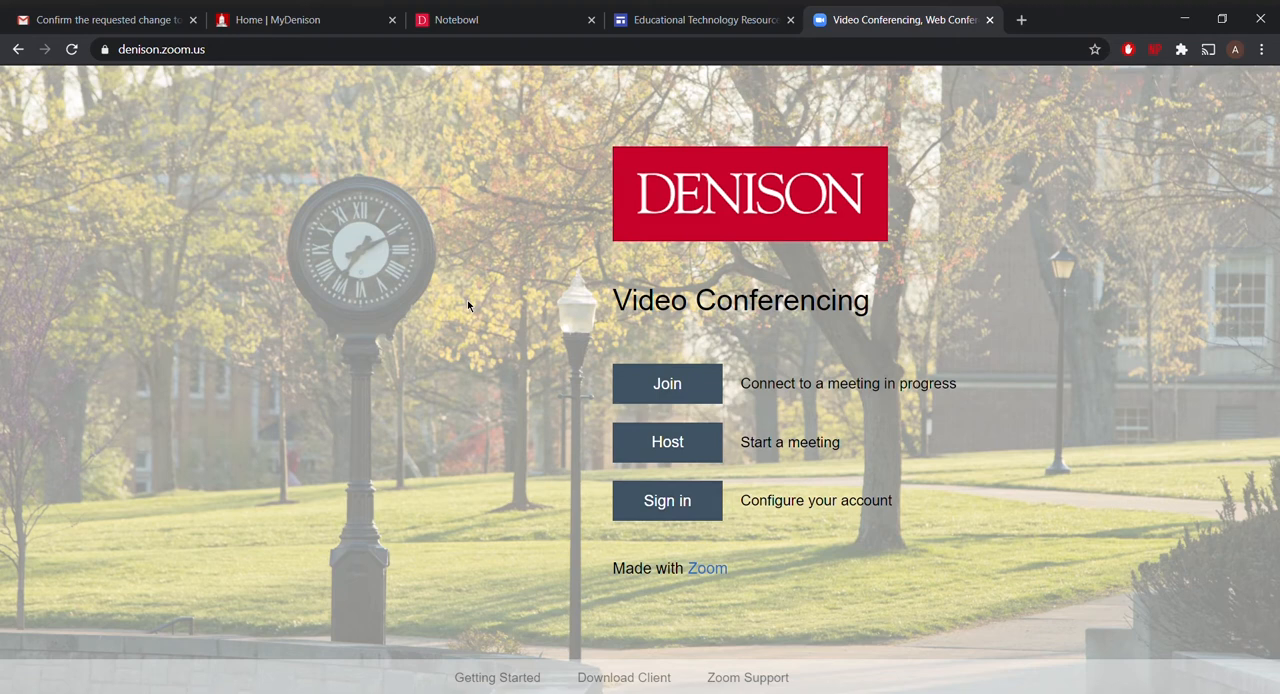
# - Sign in to the Zoom portal and start scheduling a meeting with Topic 'Presentation'
pyautogui.click(164, 48)
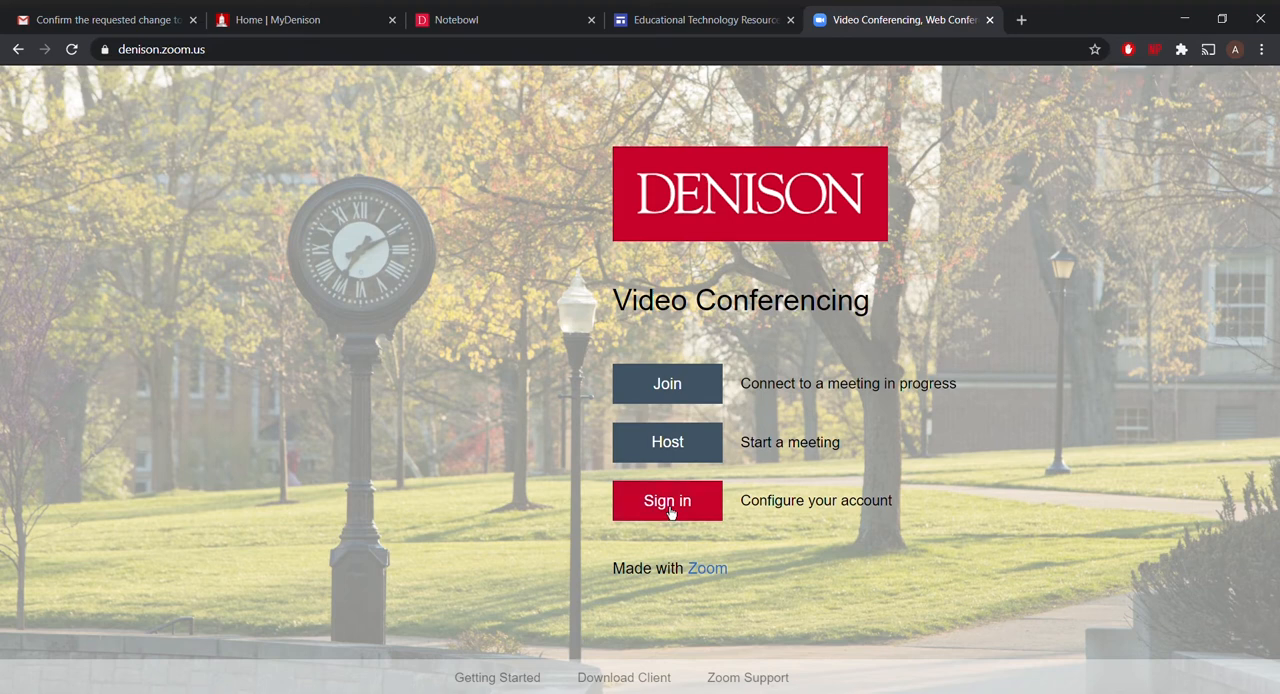
pyautogui.click(666, 500)
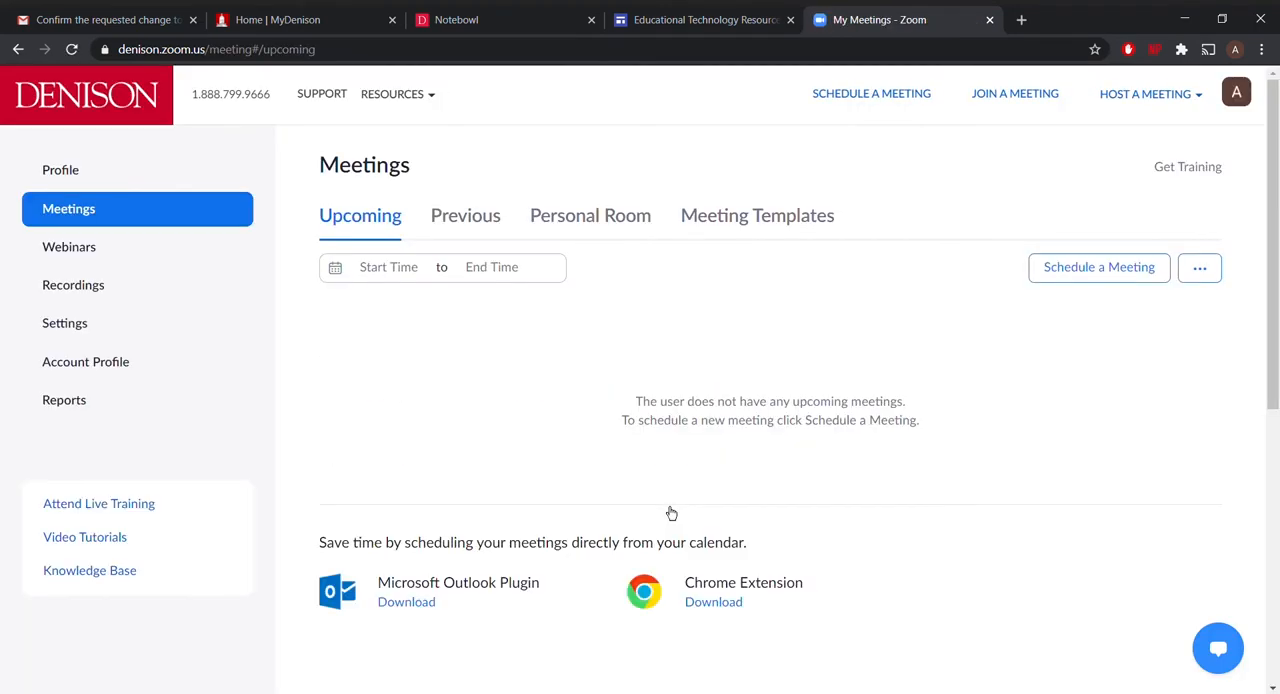
pyautogui.moveTo(796, 84)
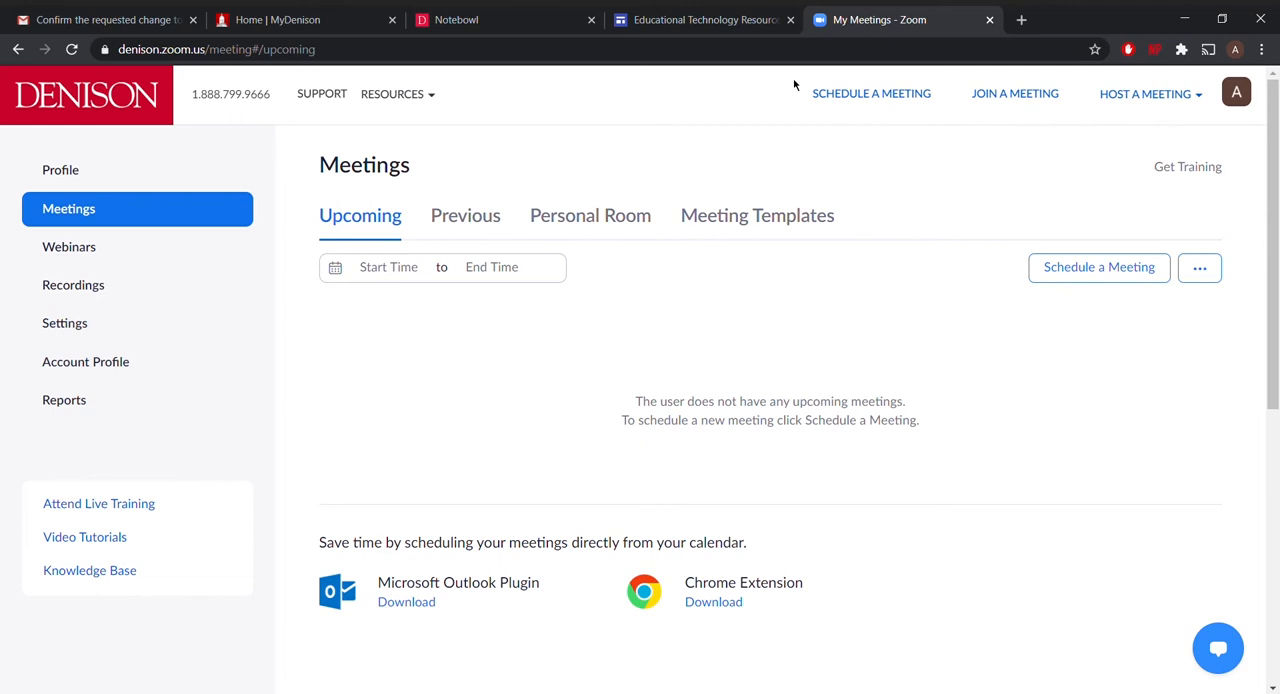
pyautogui.moveTo(864, 104)
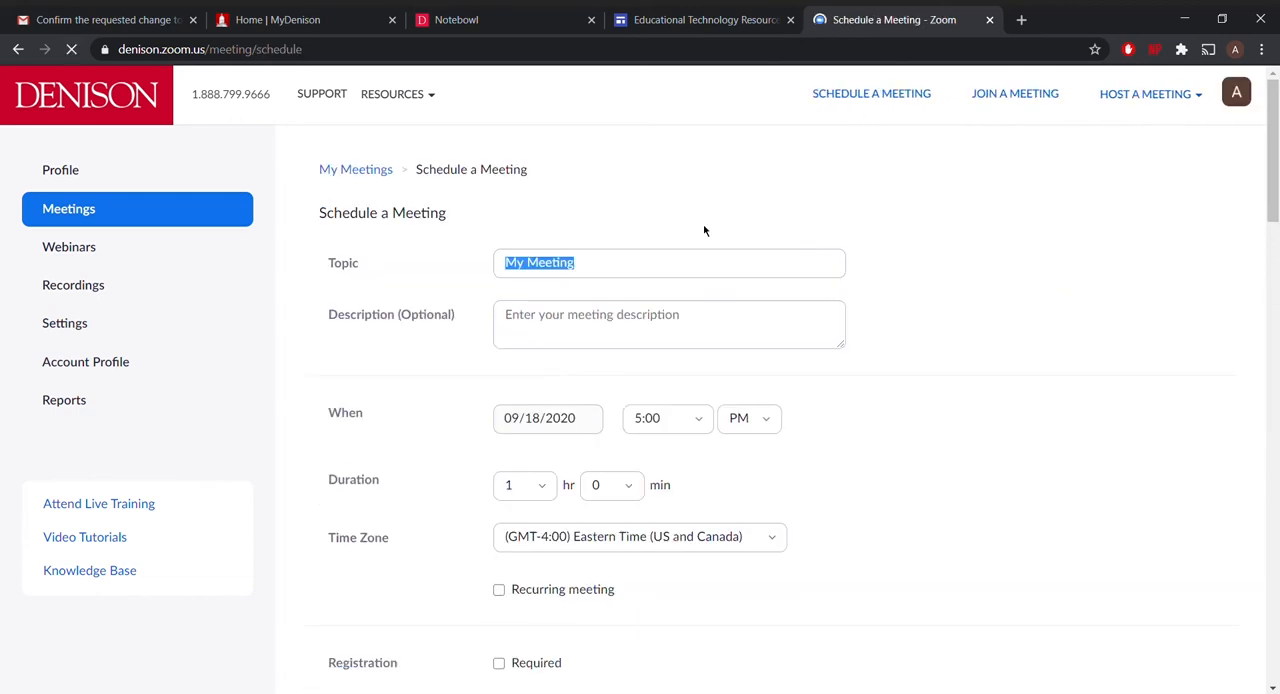
pyautogui.write('P')
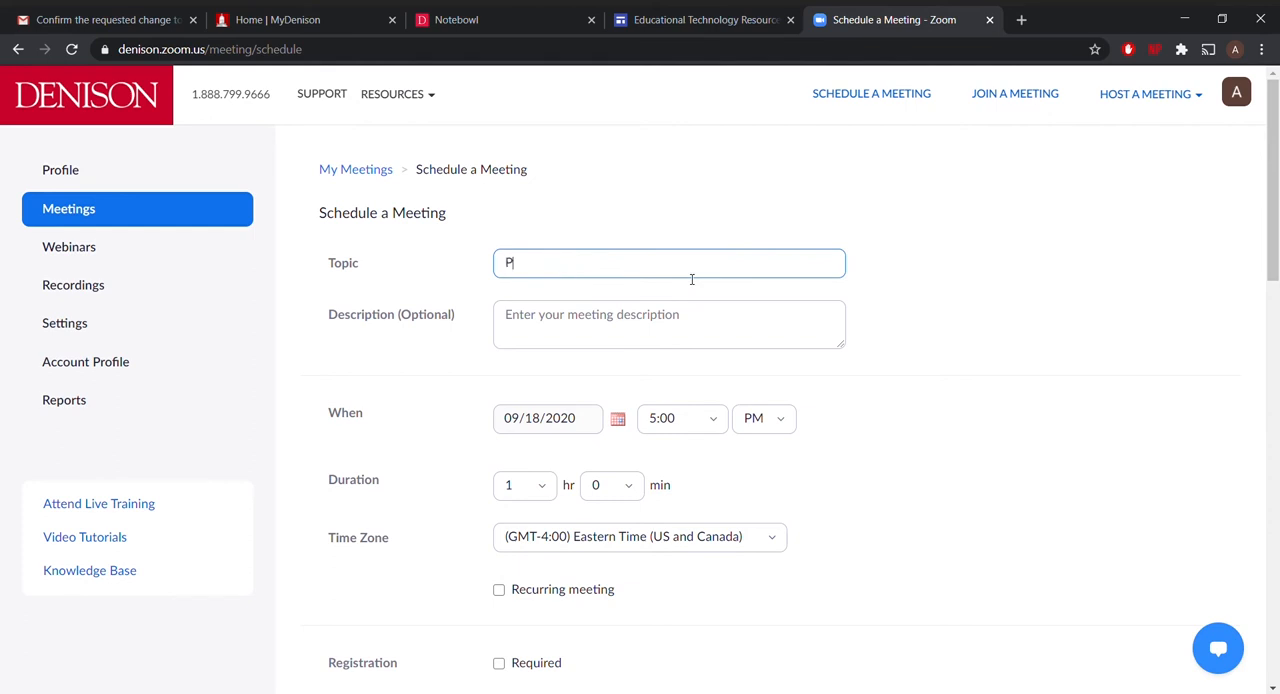
pyautogui.write('resentation')
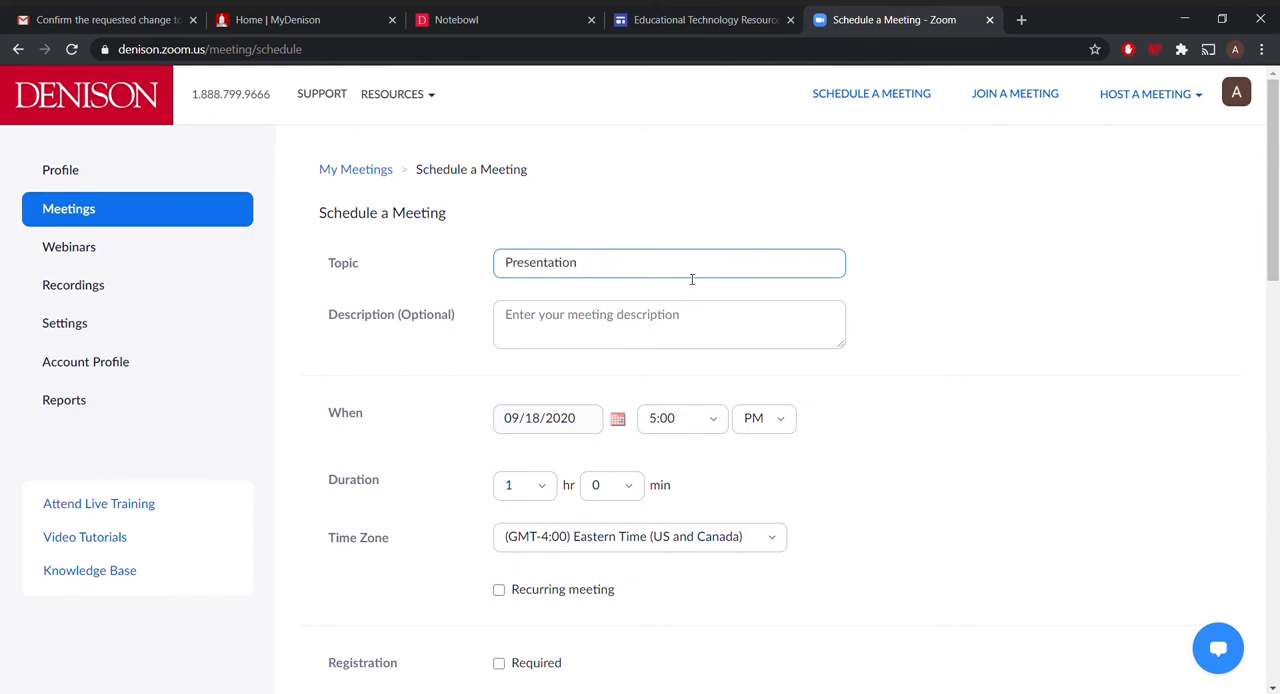
# - Enable Mute participants upon entry and automatic recording to the local computer
pyautogui.scroll(-3)
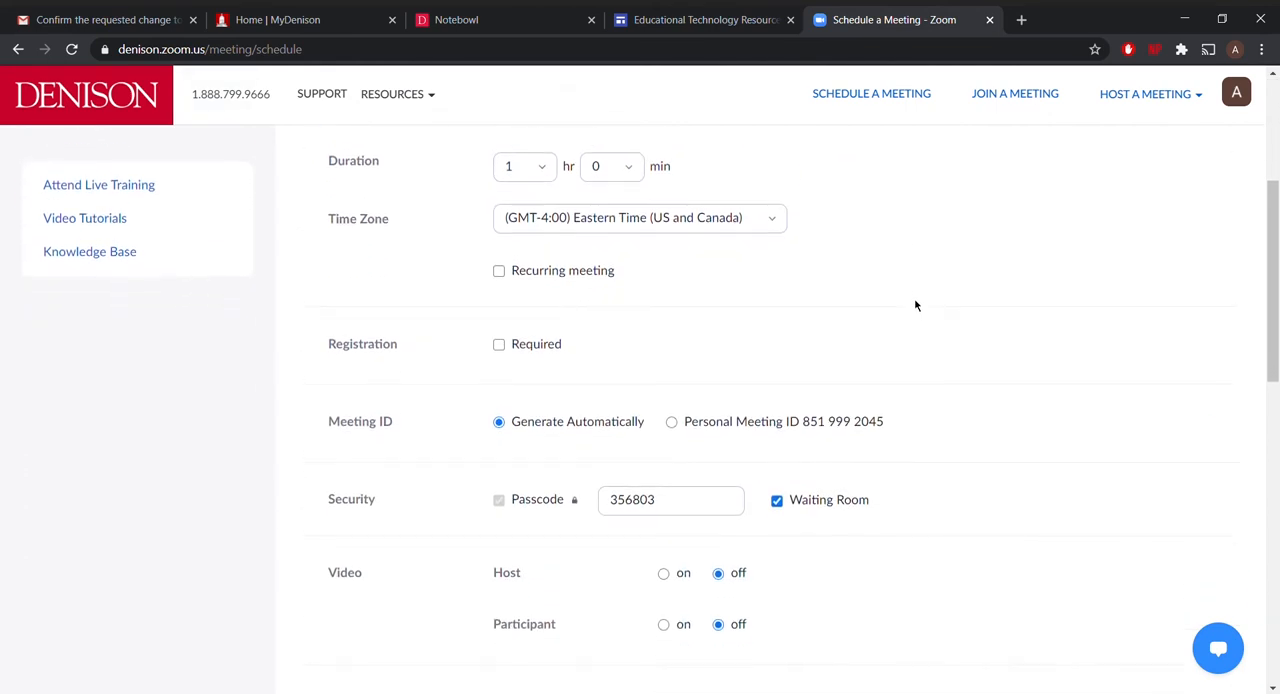
pyautogui.scroll(-3)
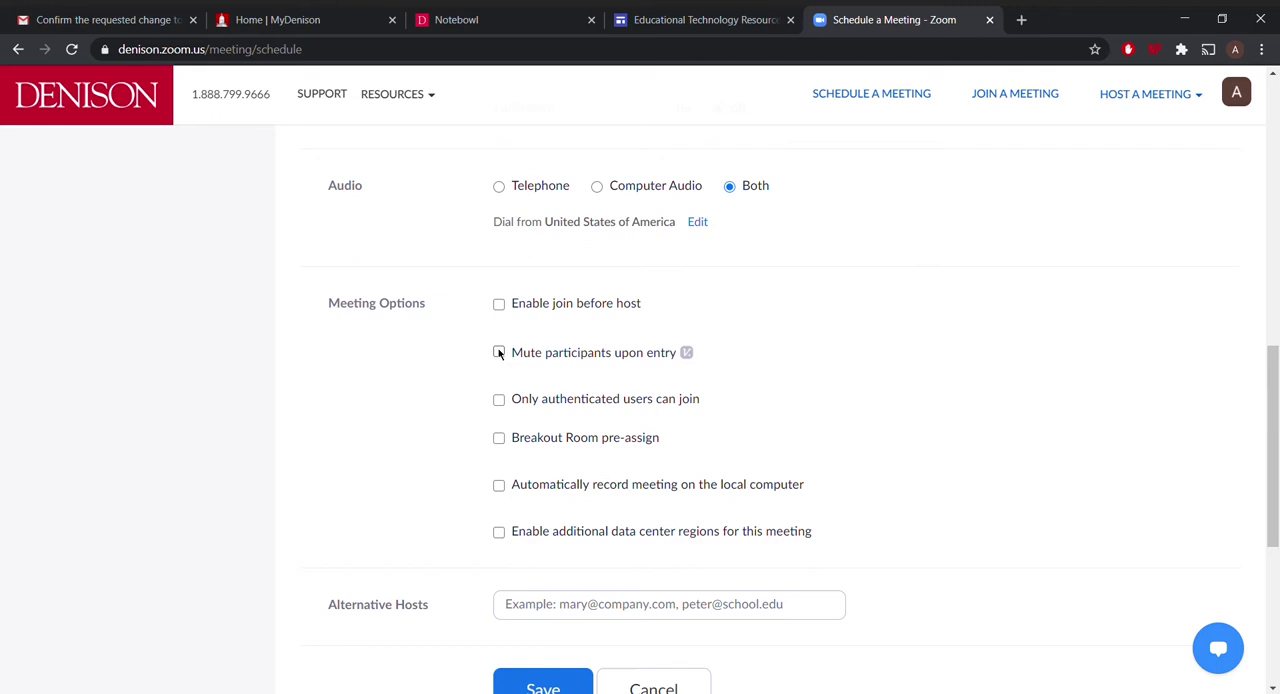
pyautogui.click(498, 352)
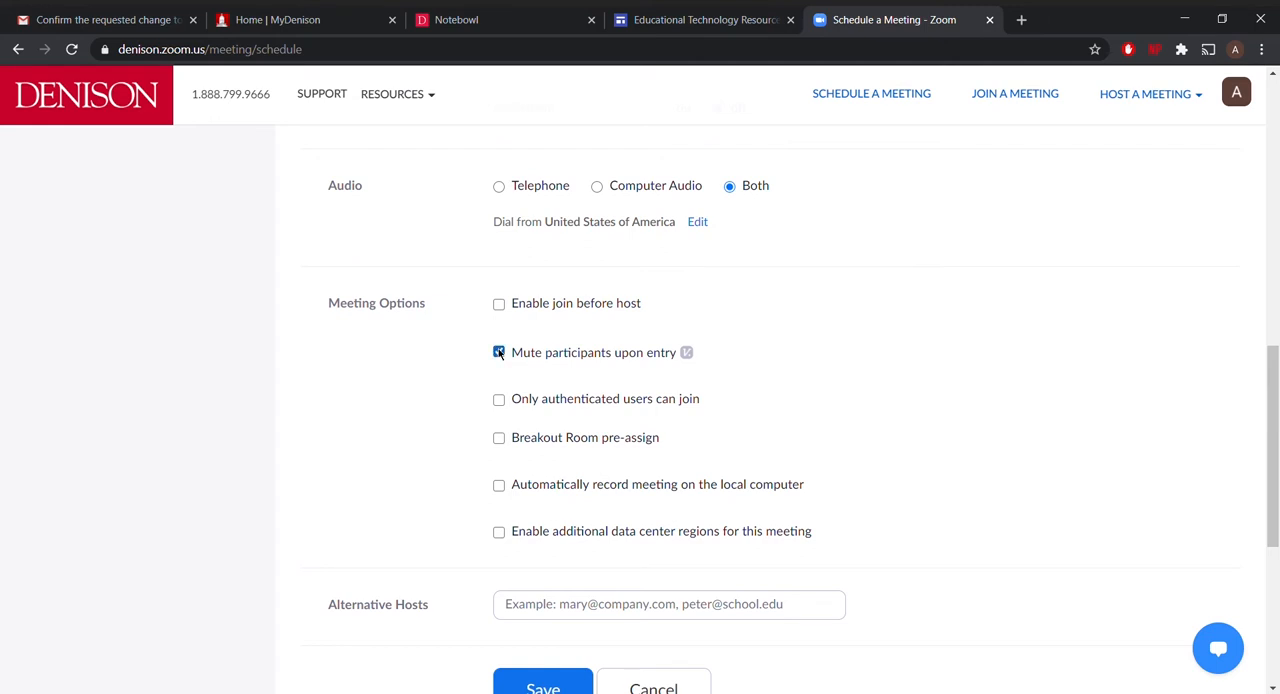
pyautogui.scroll(-3)
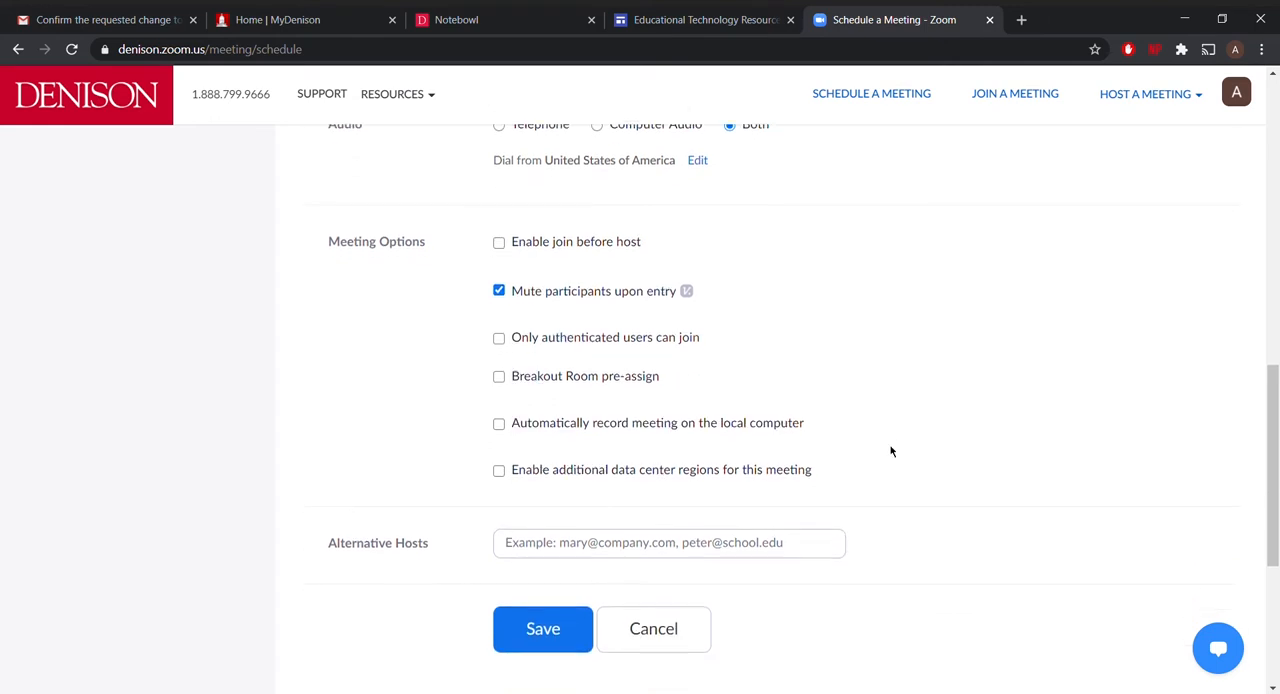
pyautogui.scroll(-3)
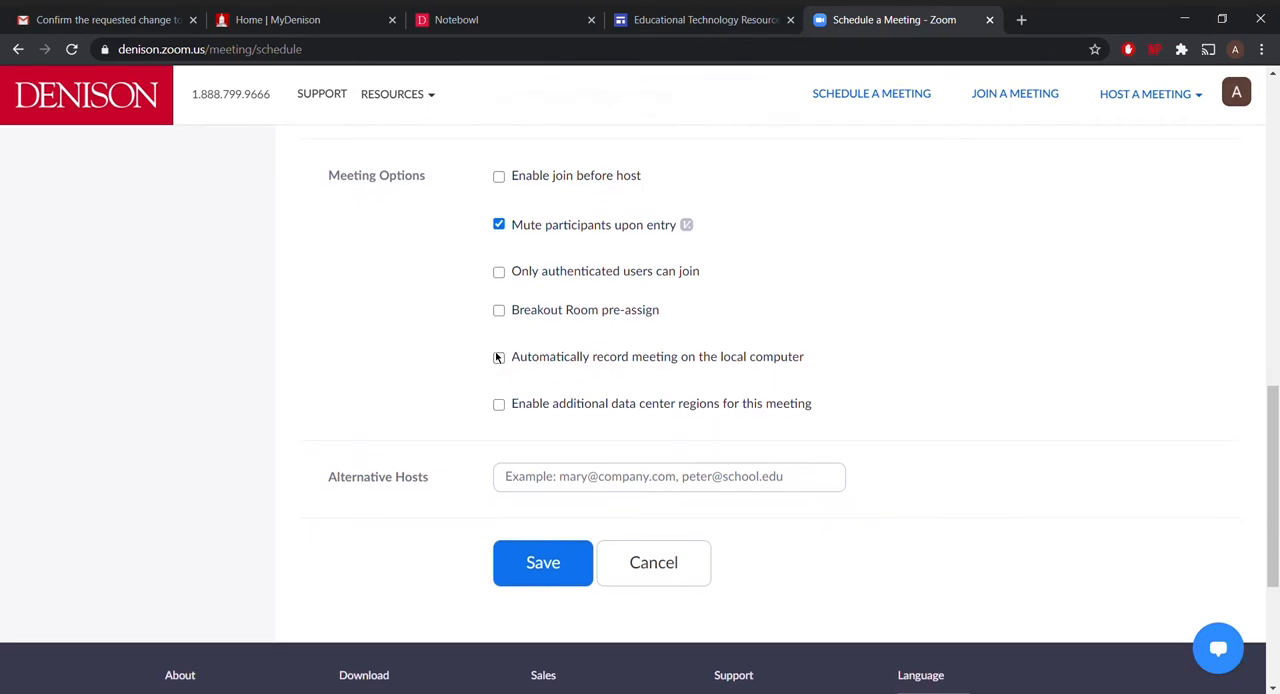
pyautogui.click(498, 356)
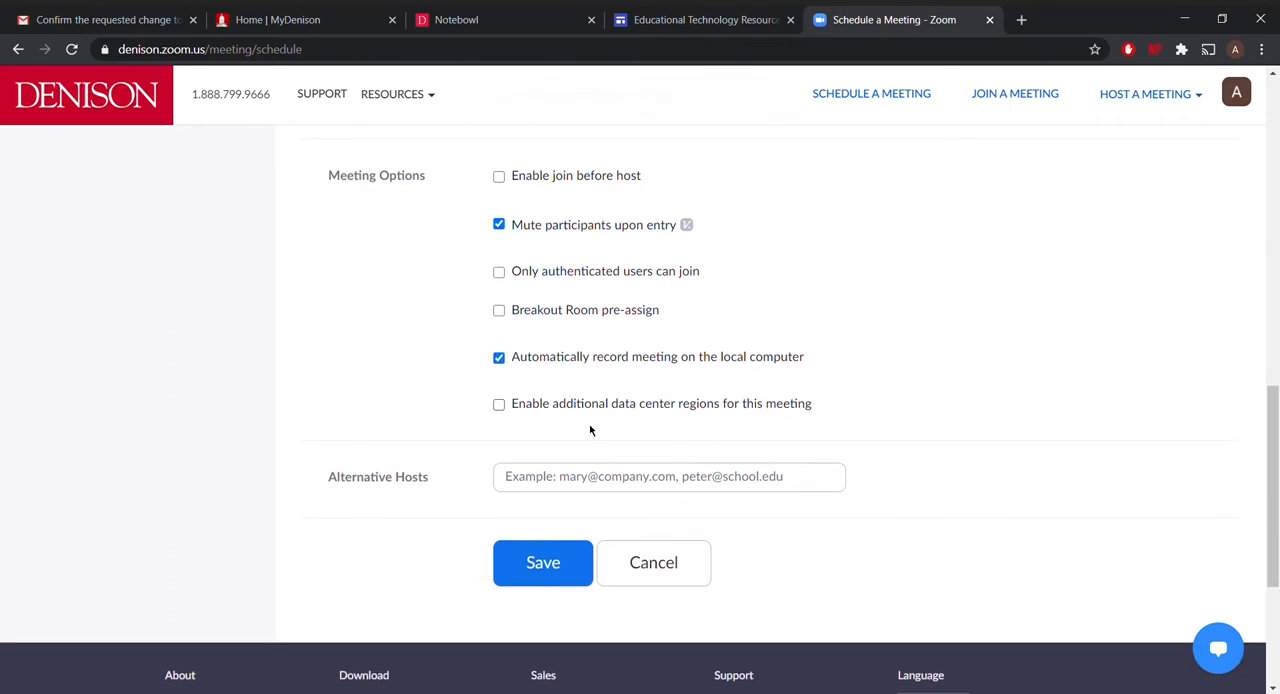
# - Expand the alternative hosts option and save the scheduled meeting
pyautogui.click(668, 476)
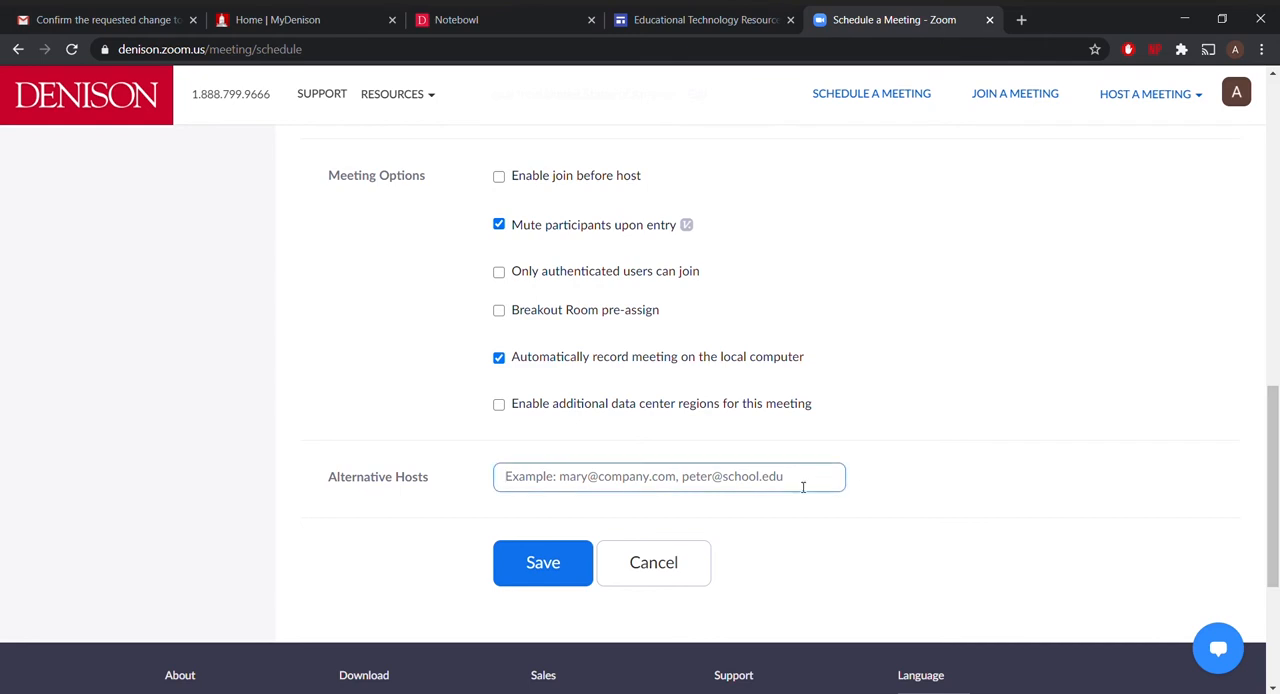
pyautogui.moveTo(692, 524)
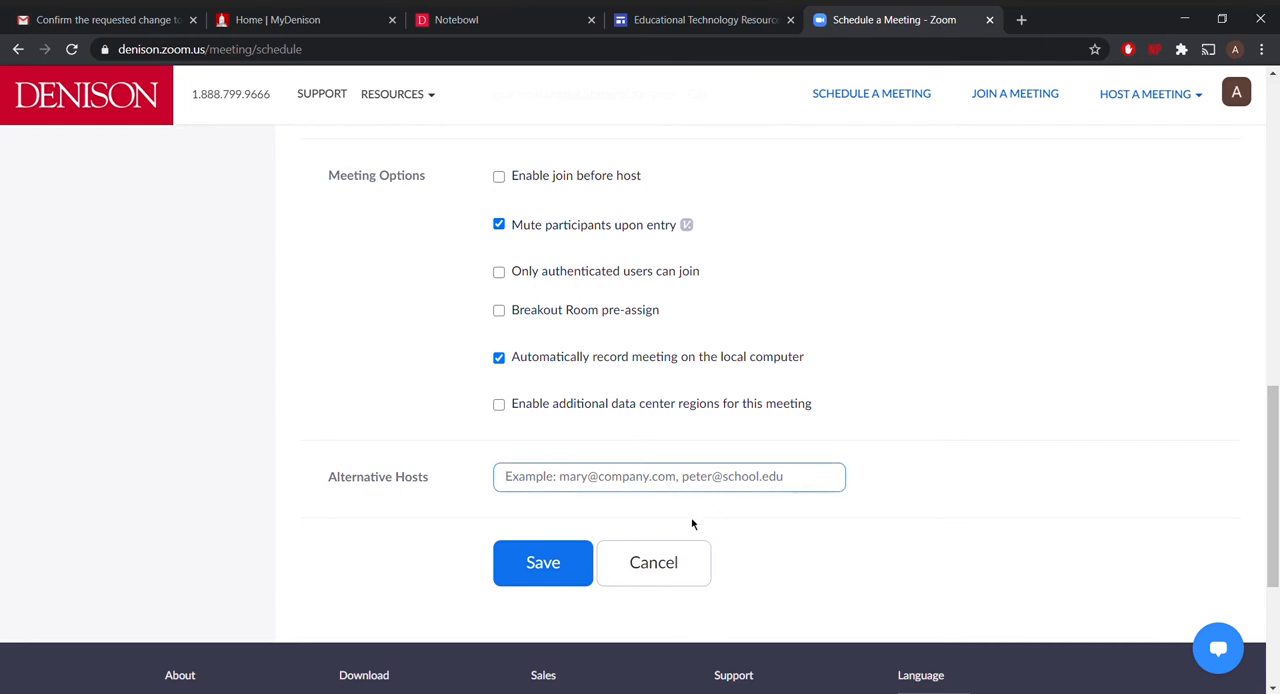
pyautogui.click(542, 564)
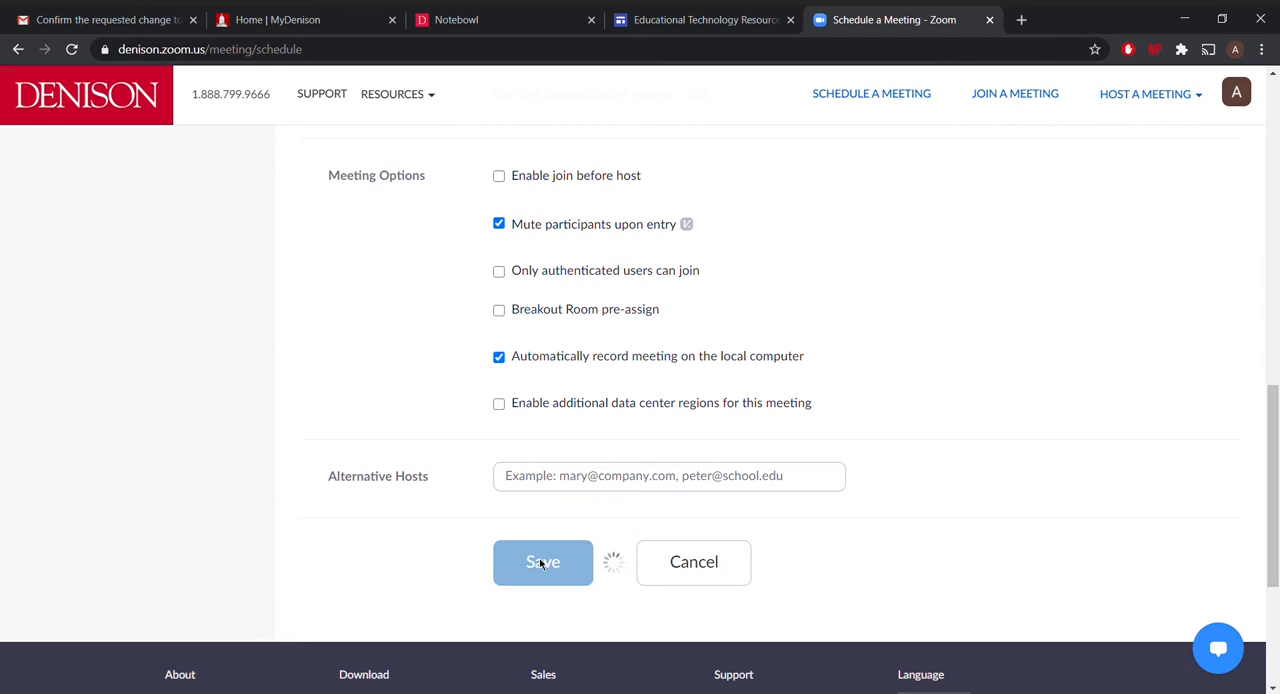
pyautogui.click(542, 562)
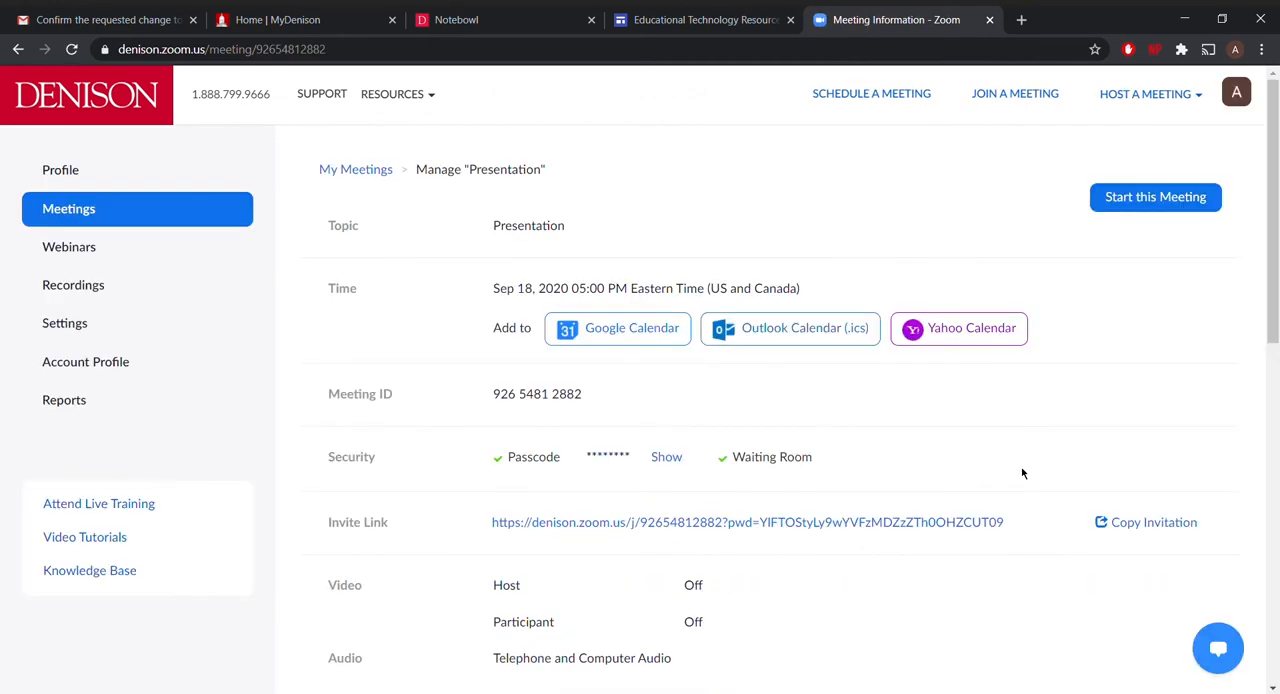
pyautogui.moveTo(1156, 208)
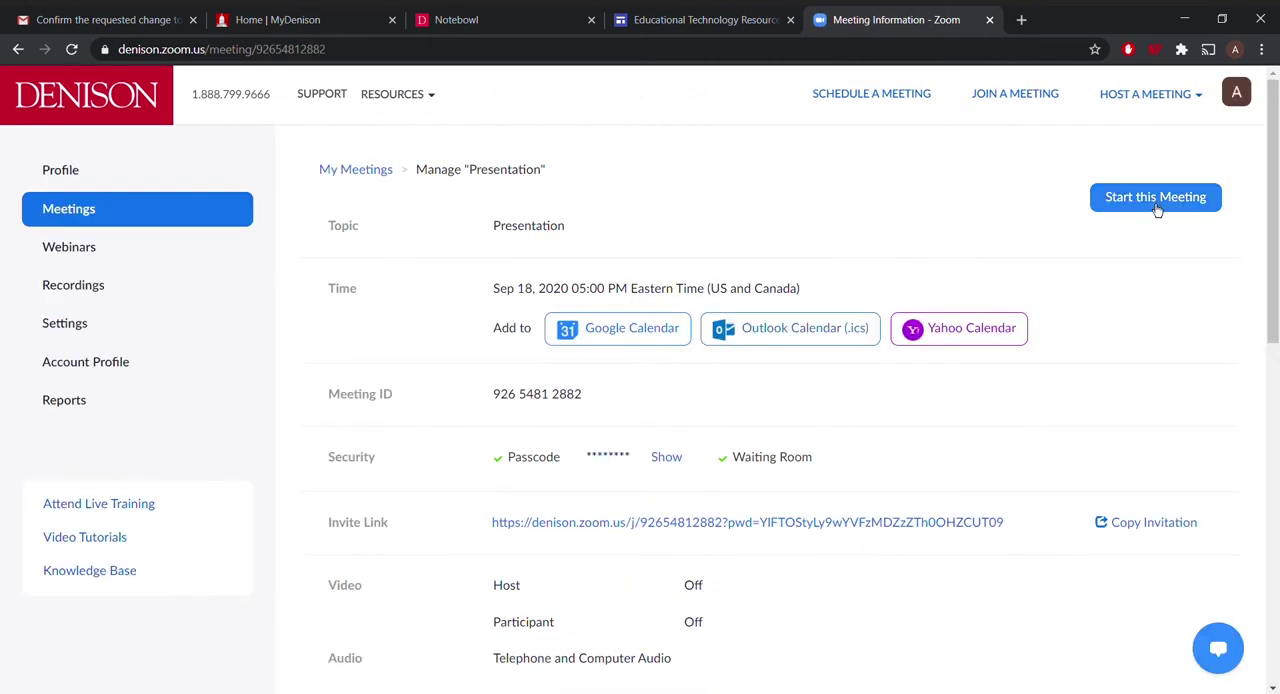
pyautogui.scroll(-3)
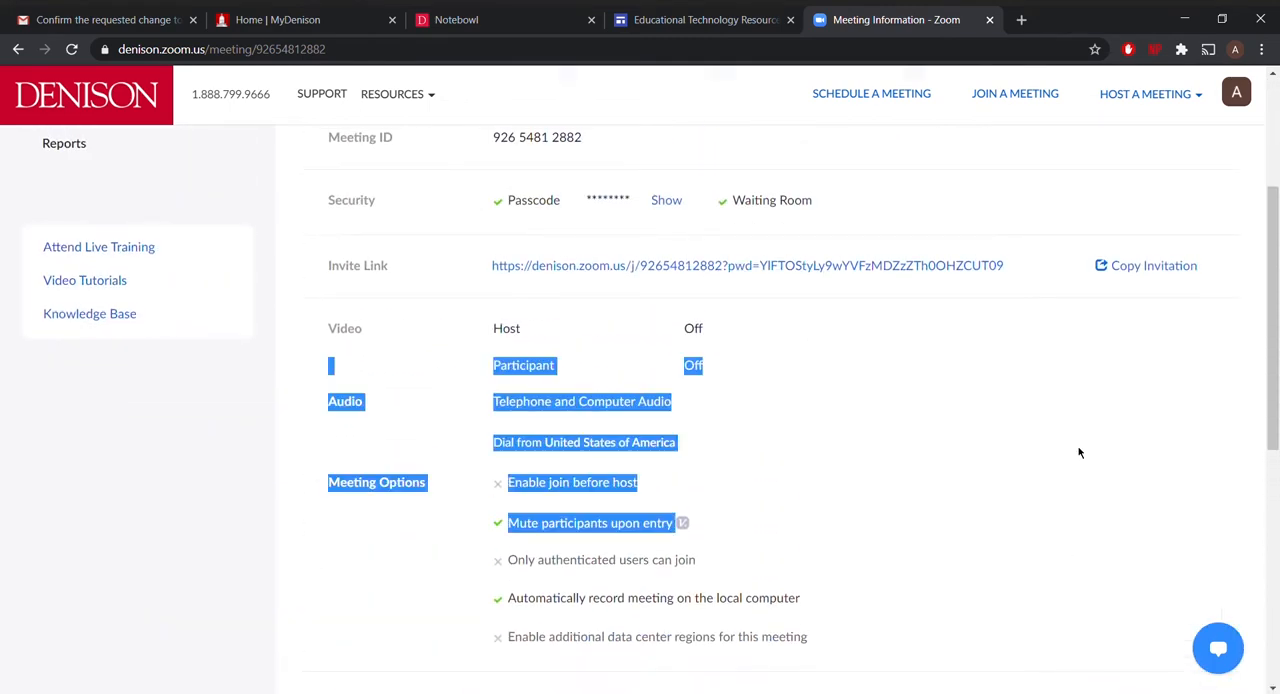
pyautogui.scroll(-3)
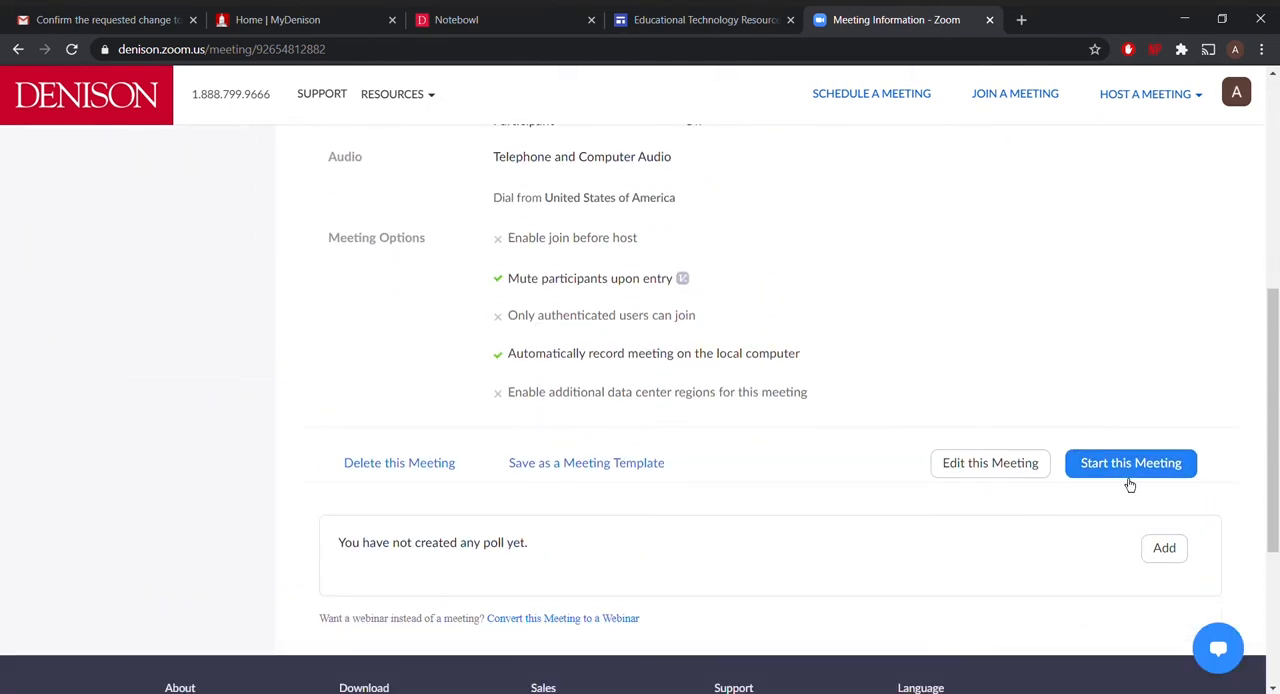
pyautogui.moveTo(992, 480)
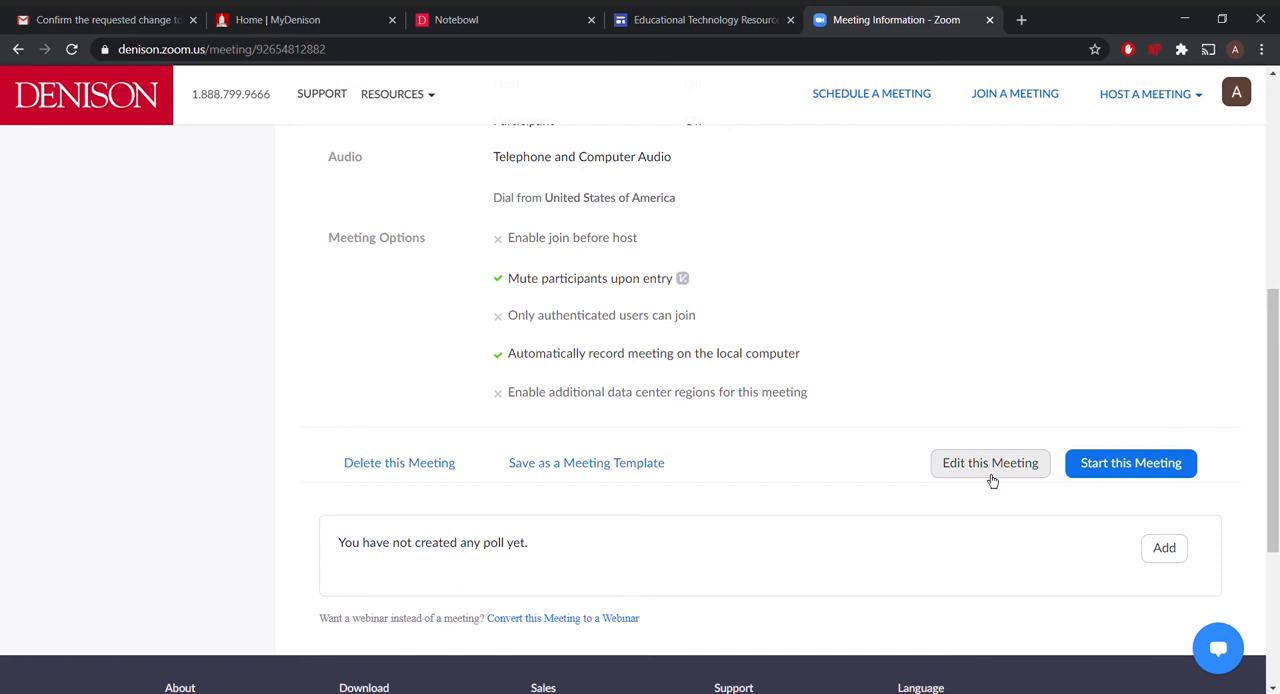
pyautogui.moveTo(392, 484)
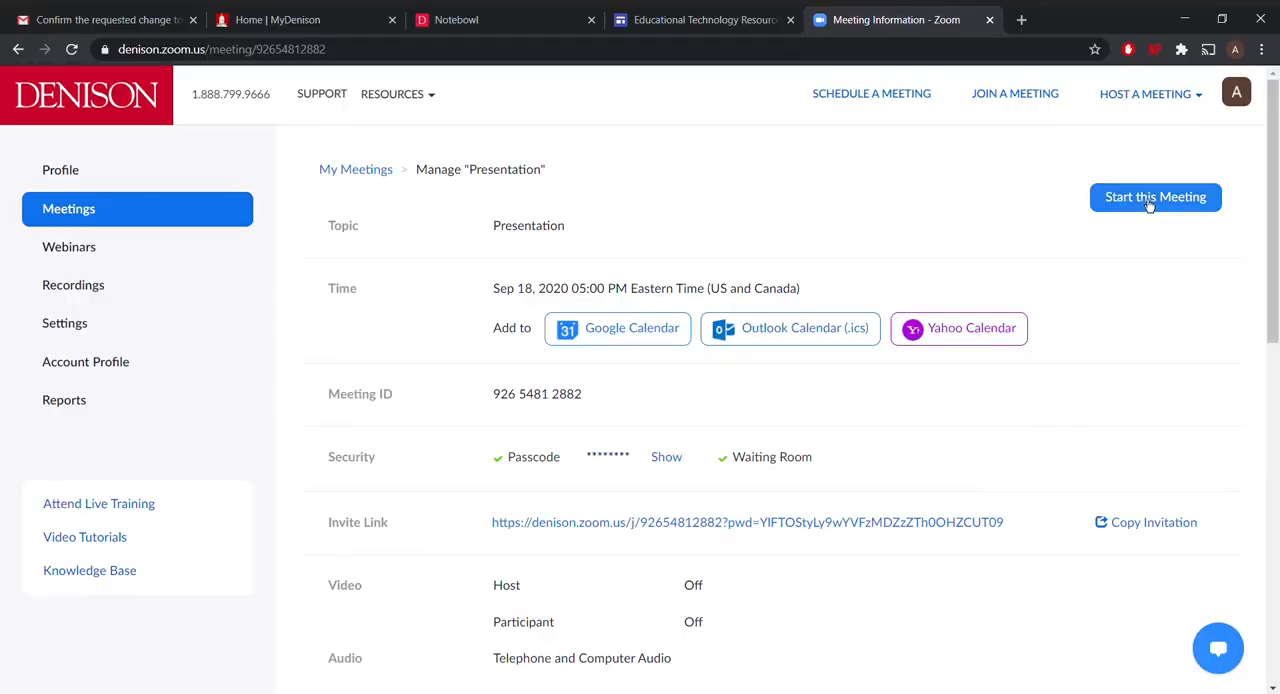
pyautogui.moveTo(1160, 202)
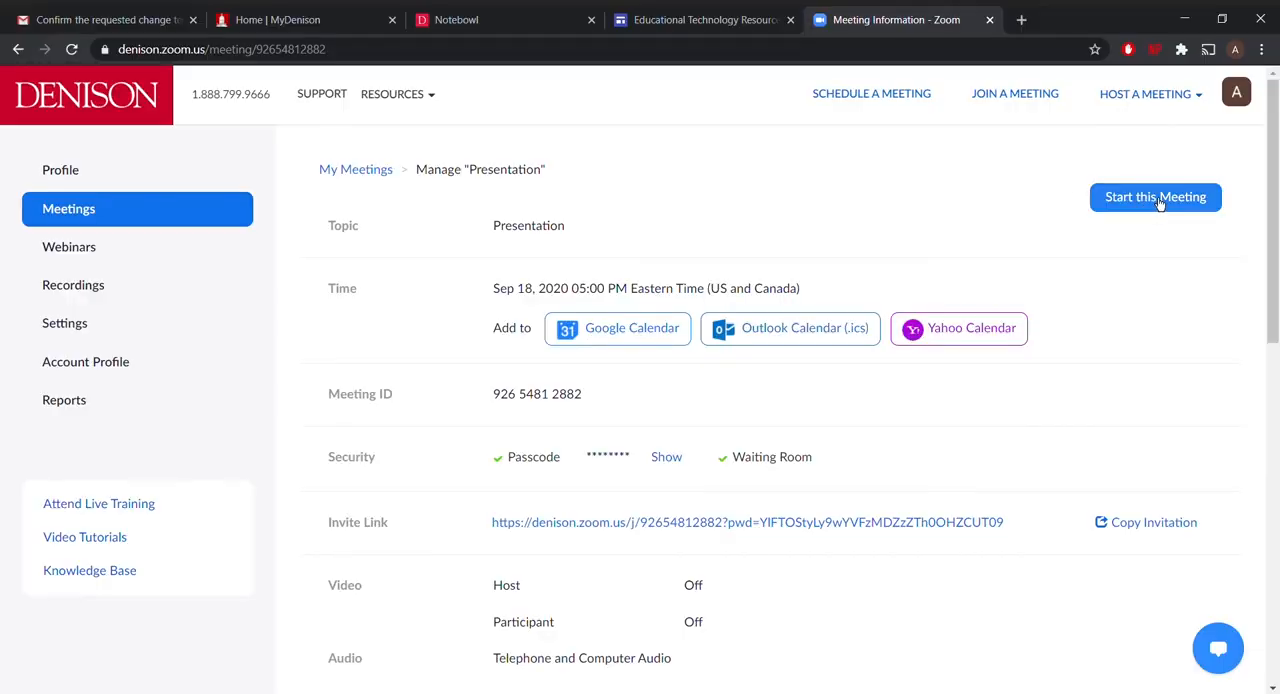
pyautogui.moveTo(1200, 144)
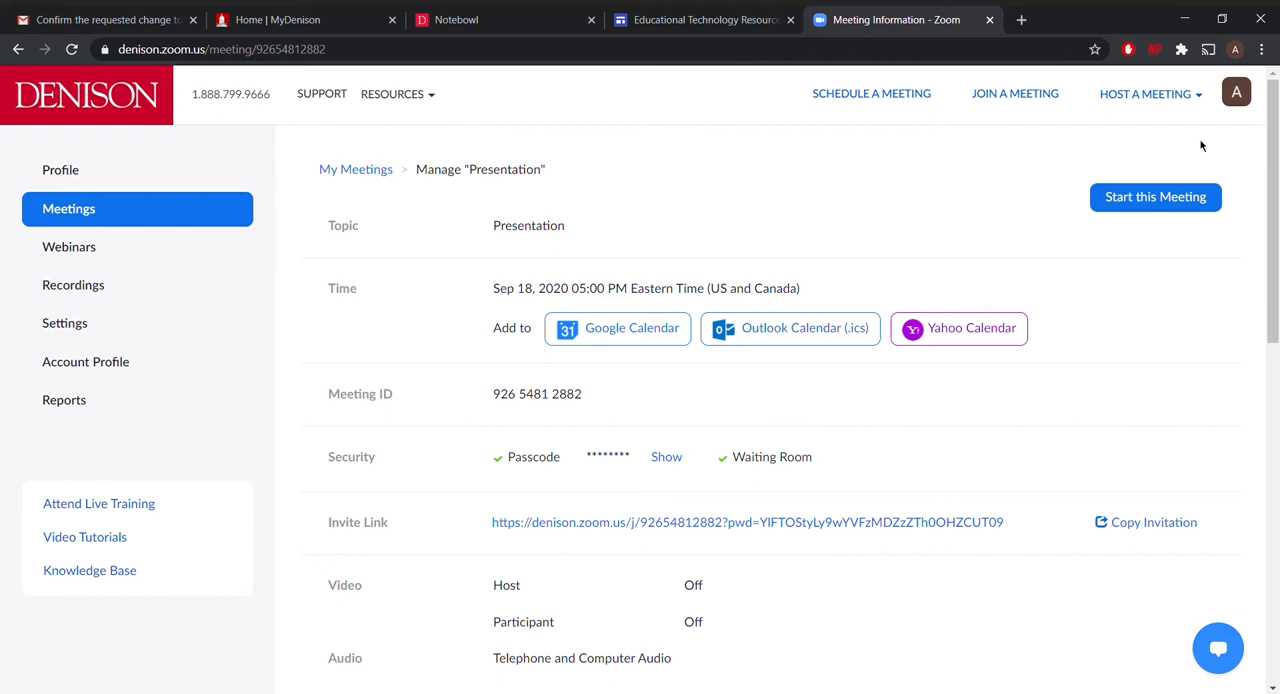
# - Start the Presentation meeting in the Zoom desktop app, join computer audio and turn the camera on
pyautogui.click(1156, 196)
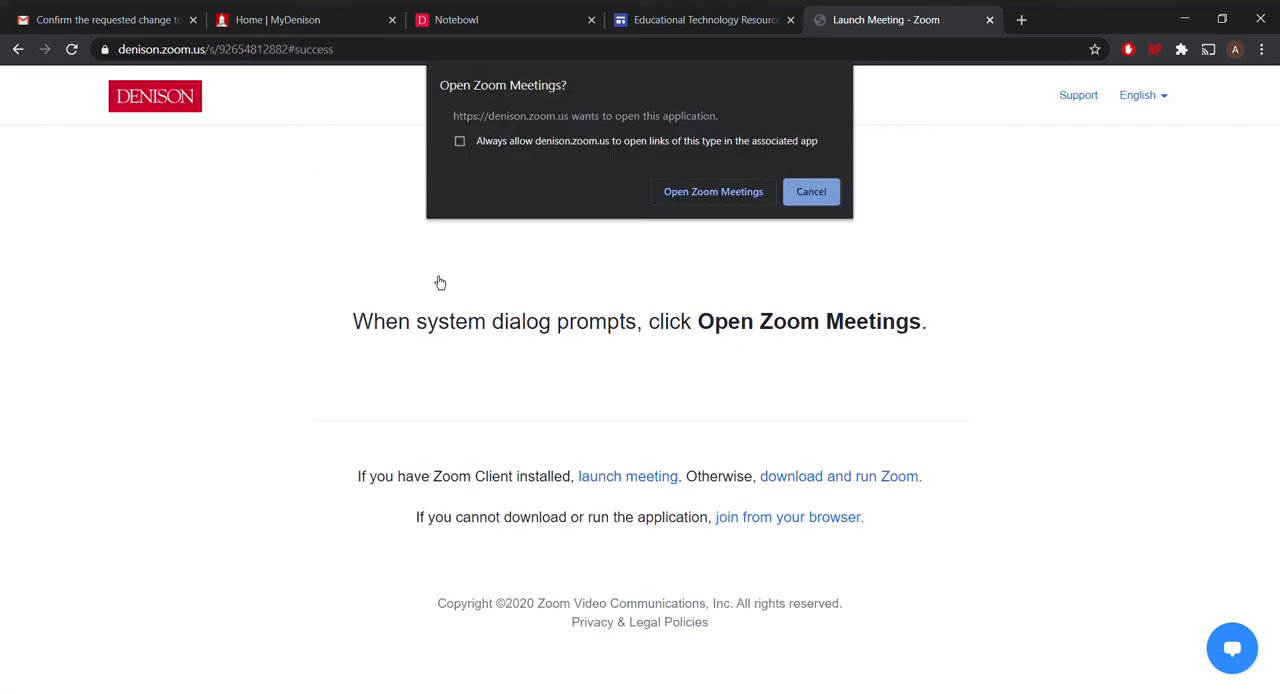
pyautogui.moveTo(734, 320)
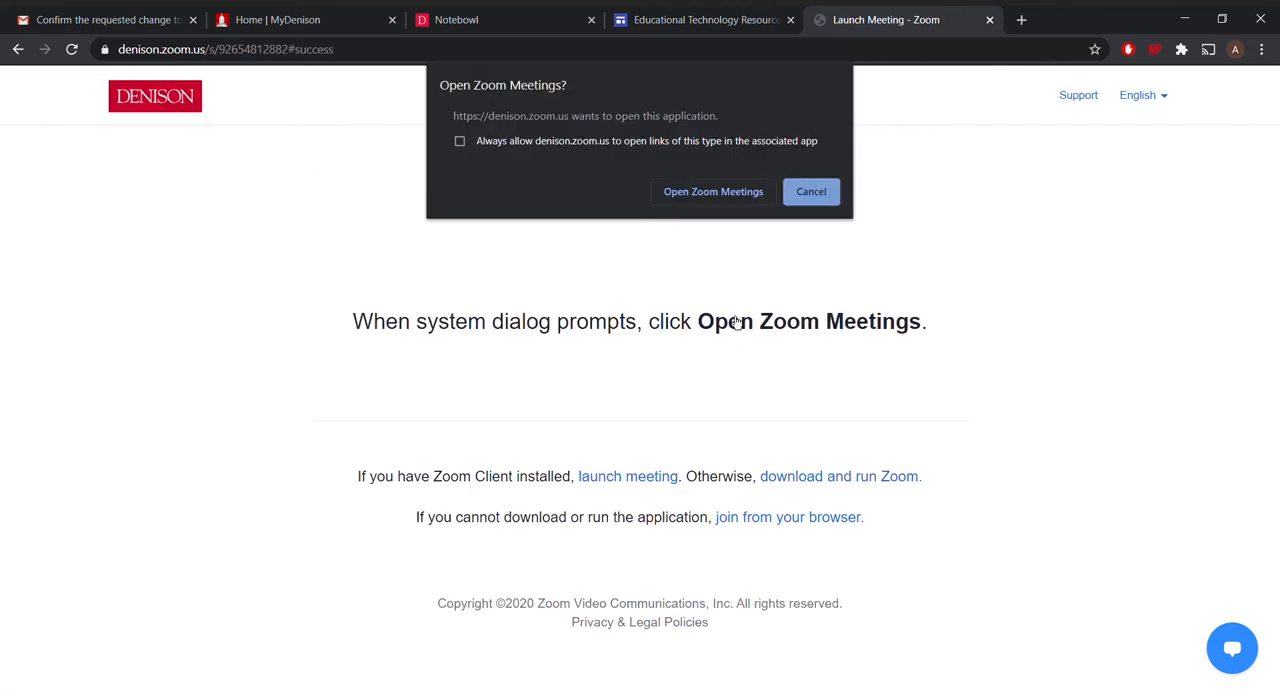
pyautogui.moveTo(734, 250)
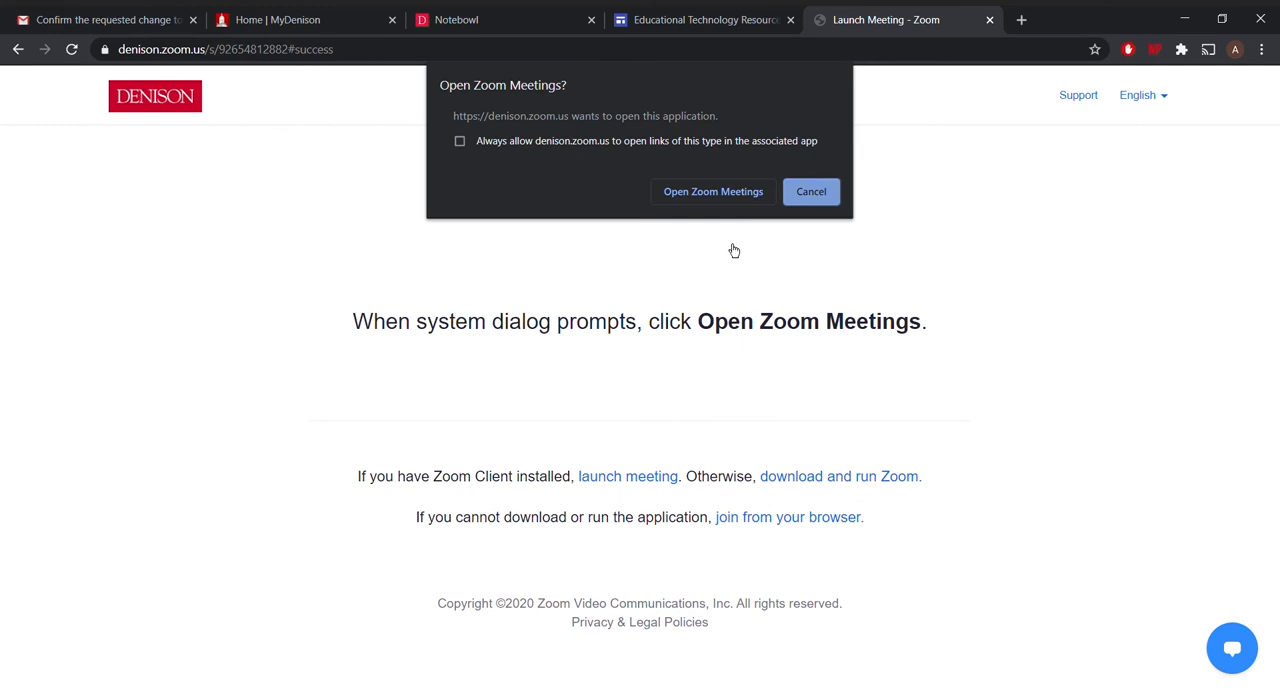
pyautogui.moveTo(712, 192)
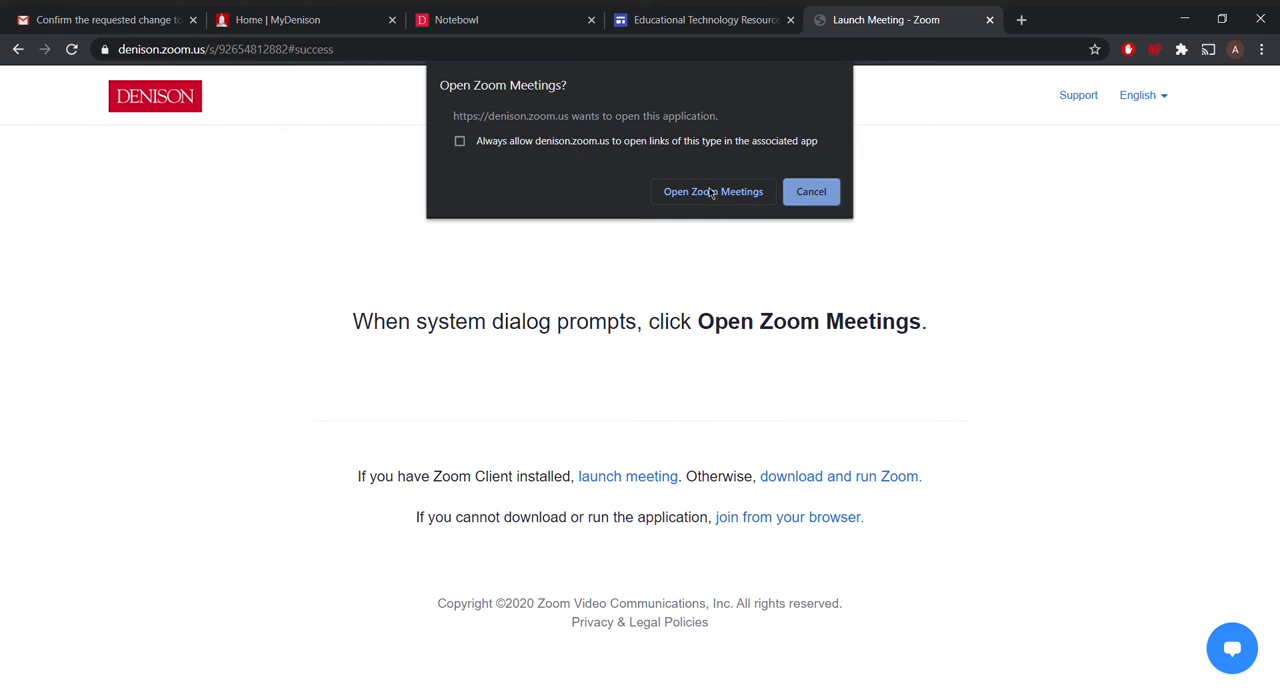
pyautogui.click(712, 192)
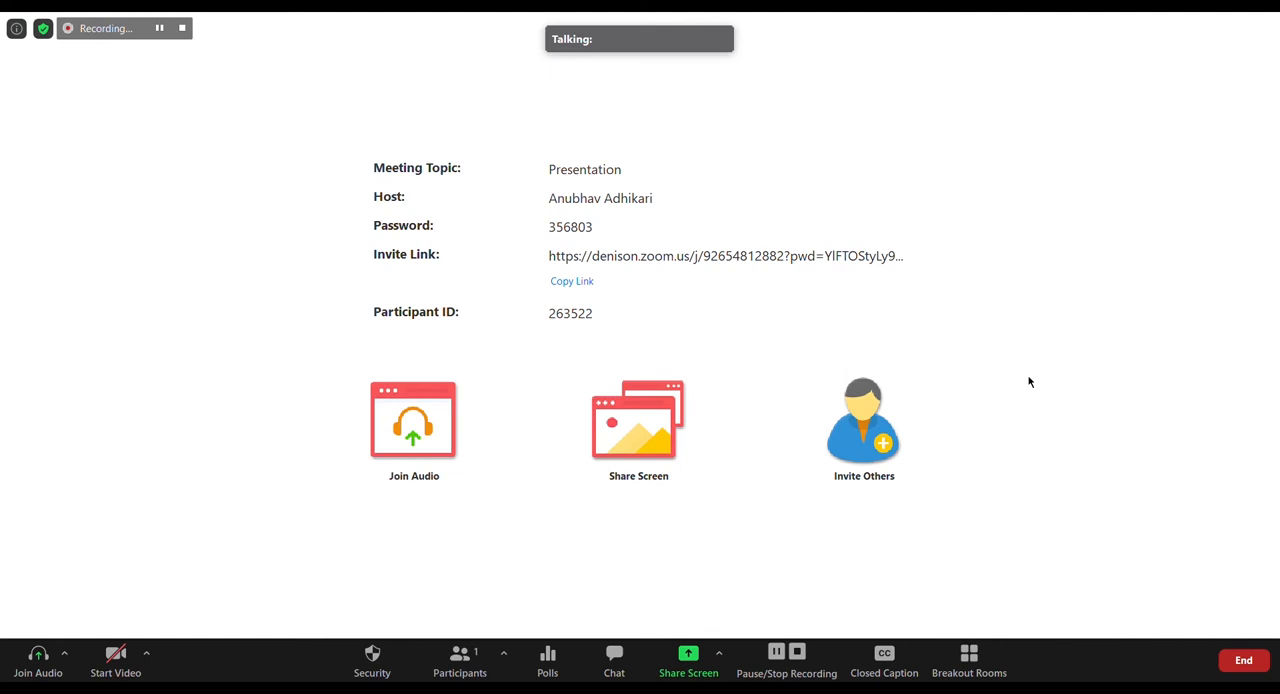
pyautogui.click(412, 420)
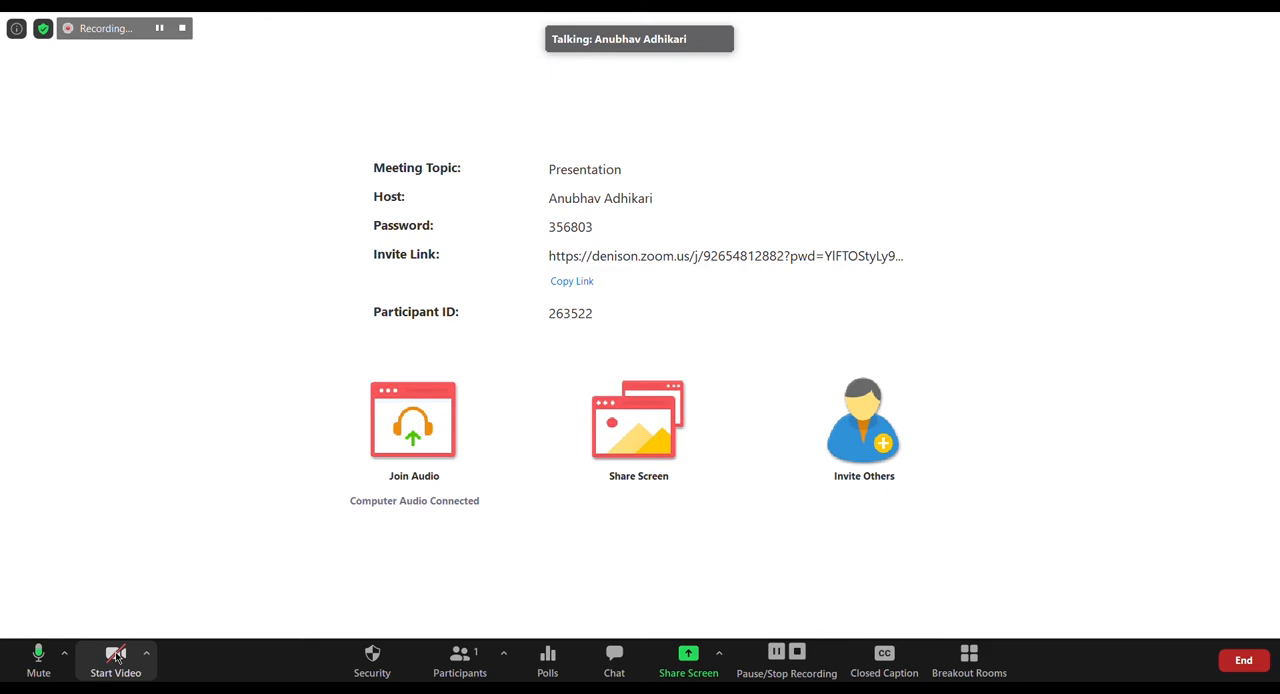
pyautogui.click(114, 656)
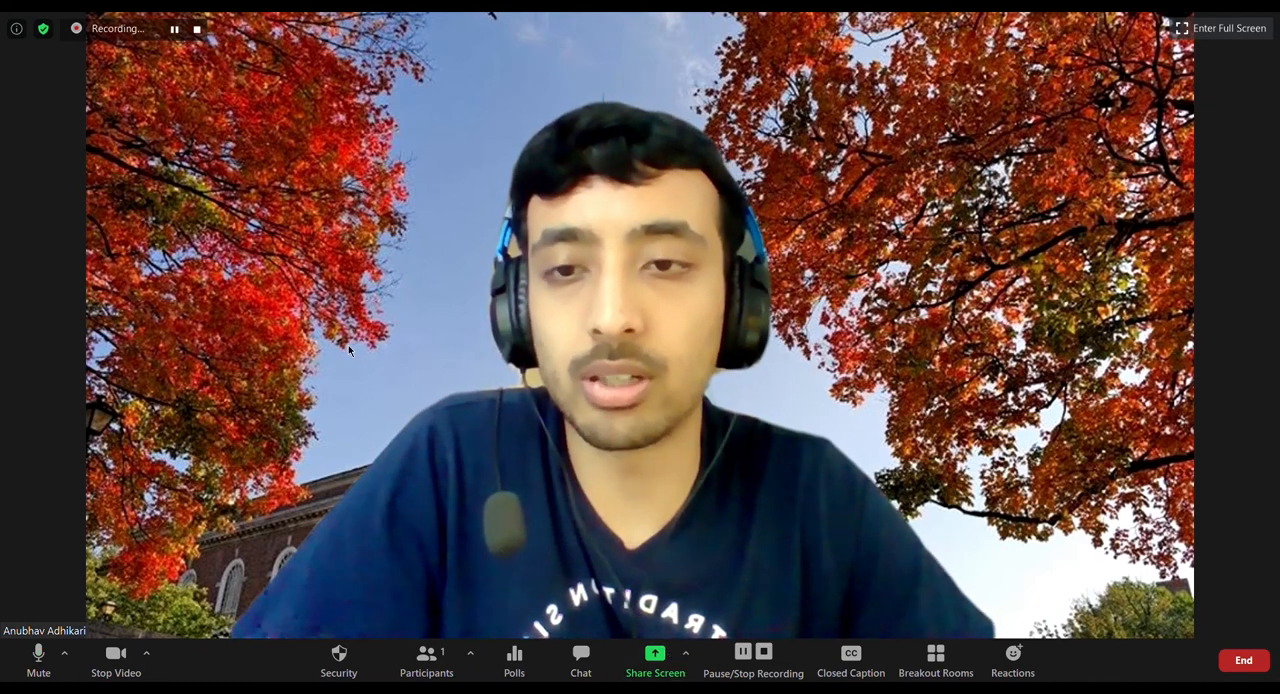
pyautogui.moveTo(996, 578)
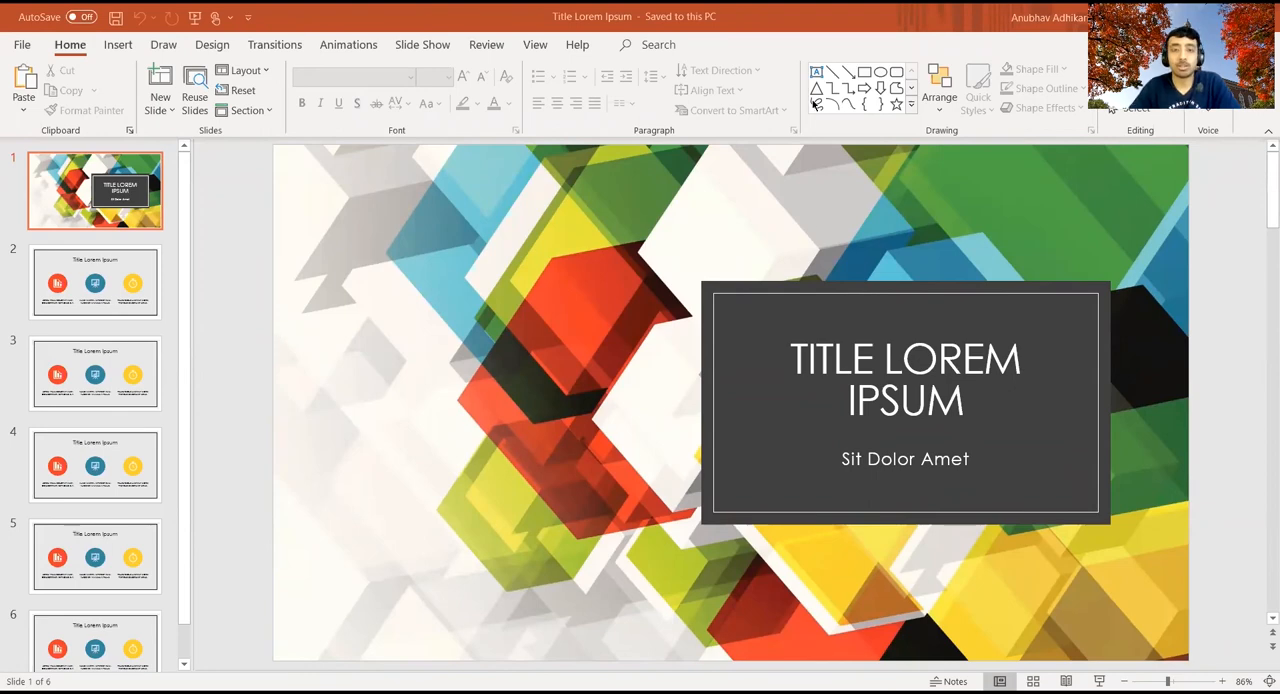
pyautogui.moveTo(252, 312)
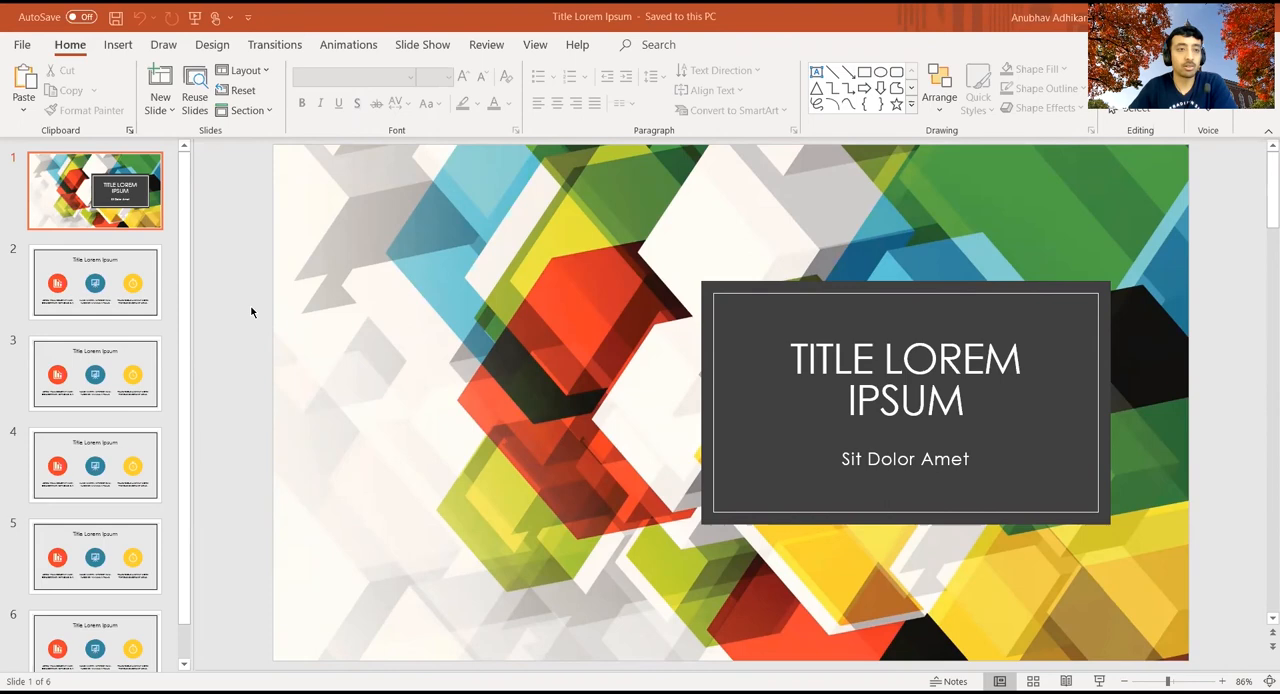
# - Flip to slide 2 and back to the title slide of the shared deck, then stop the Zoom recording
pyautogui.click(96, 284)
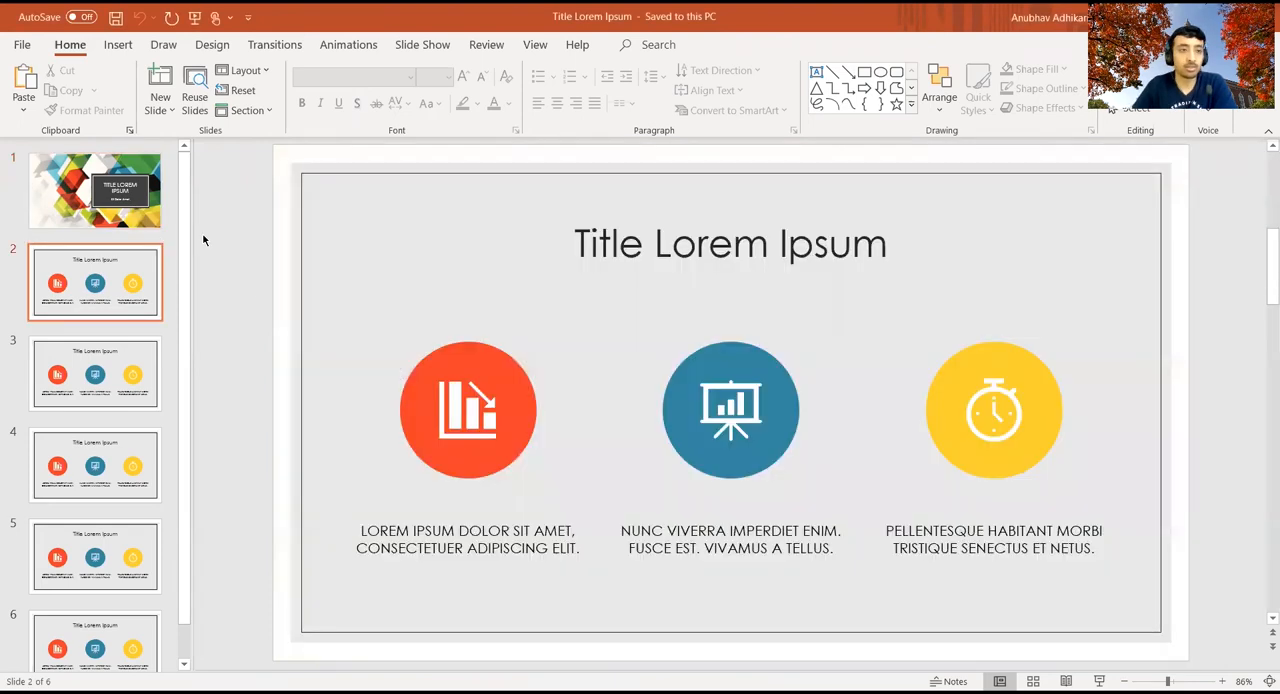
pyautogui.click(96, 428)
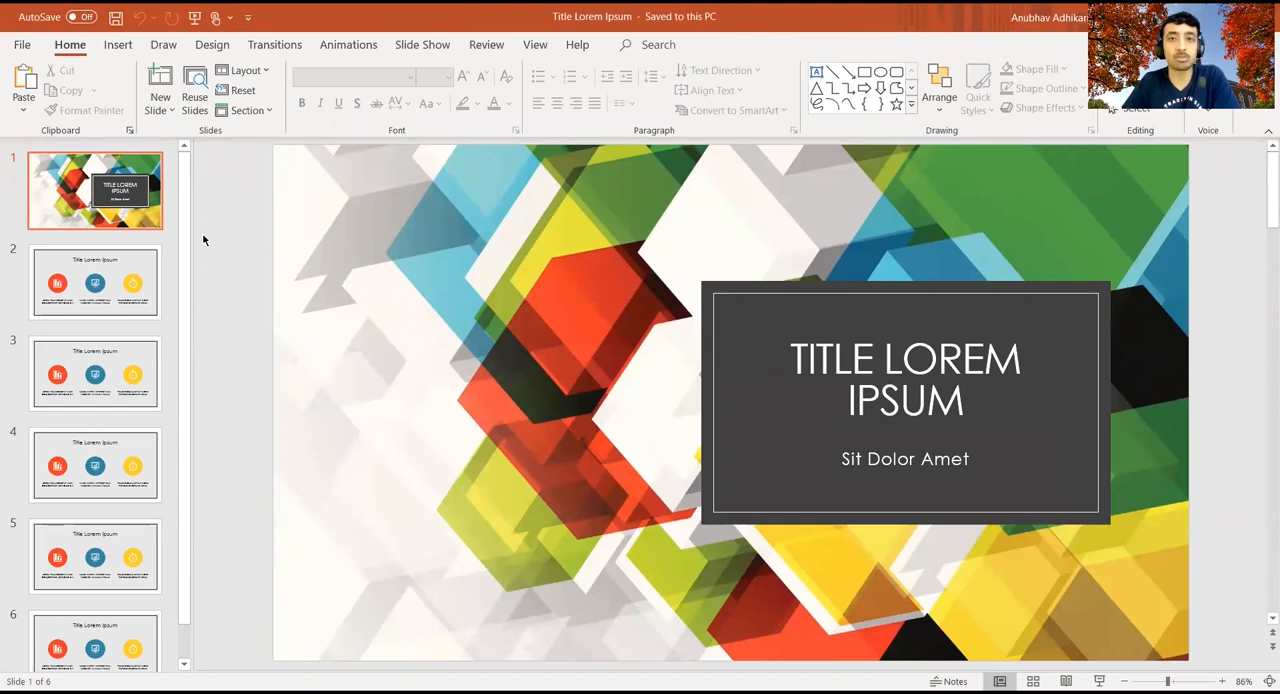
pyautogui.moveTo(842, 192)
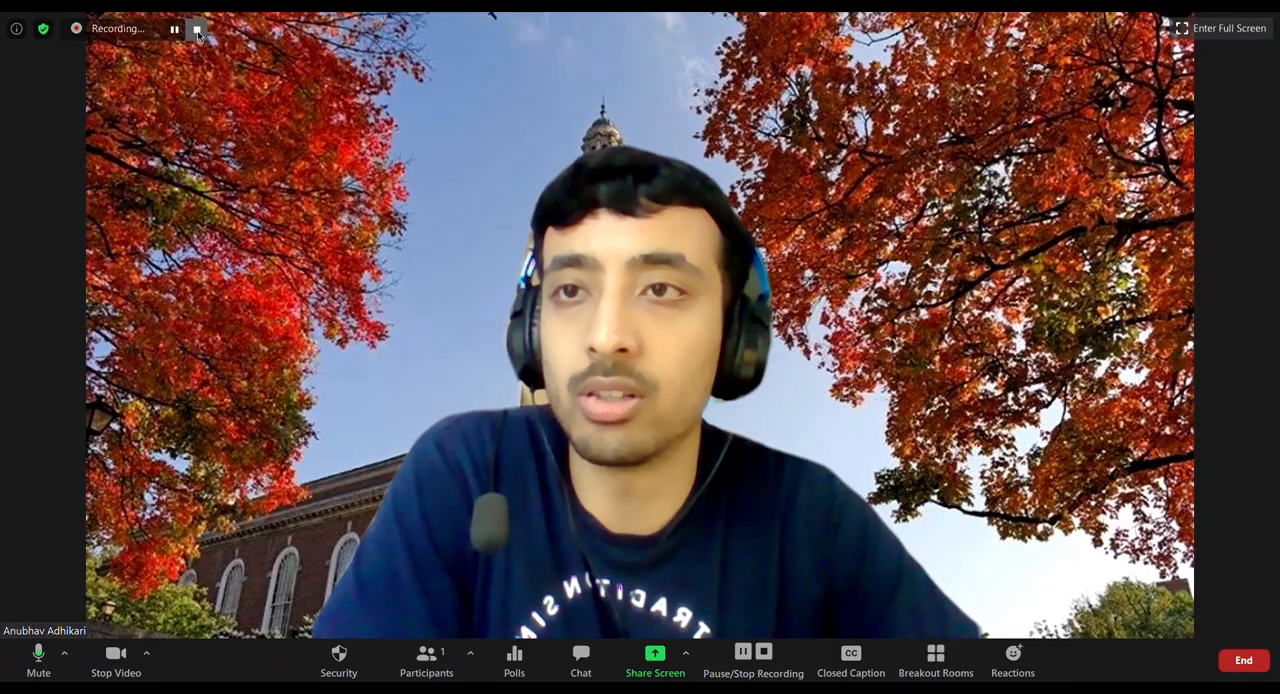
pyautogui.click(196, 28)
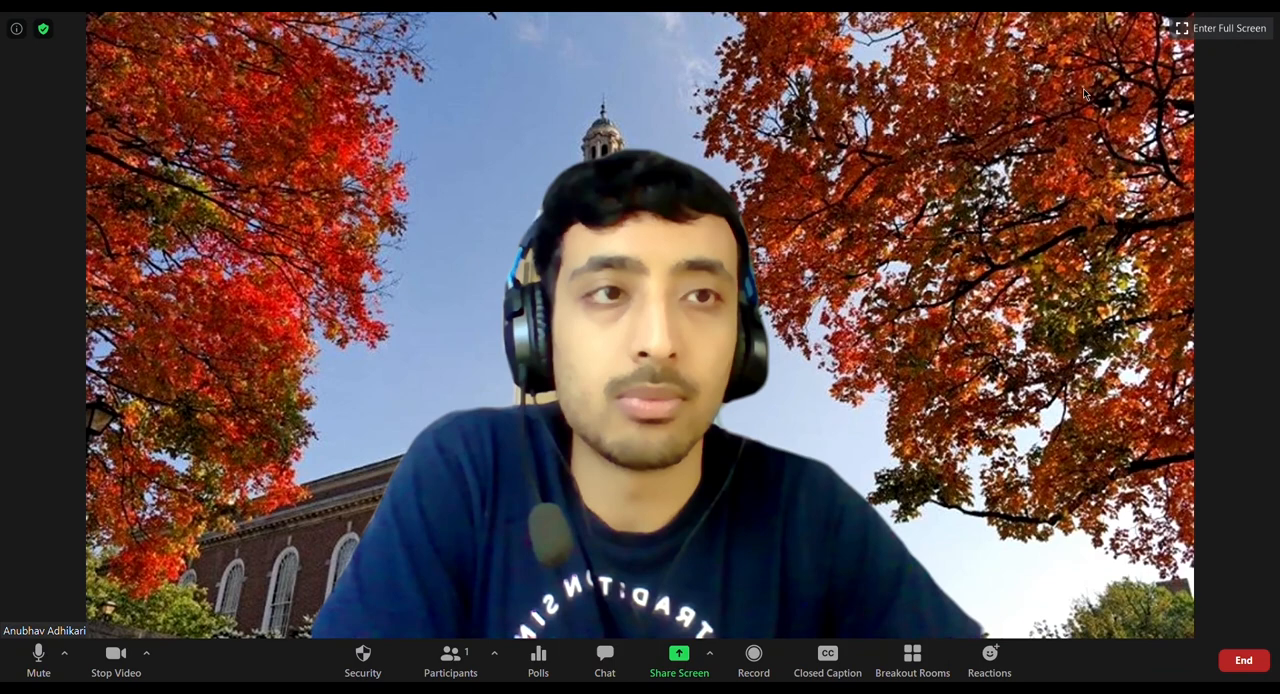